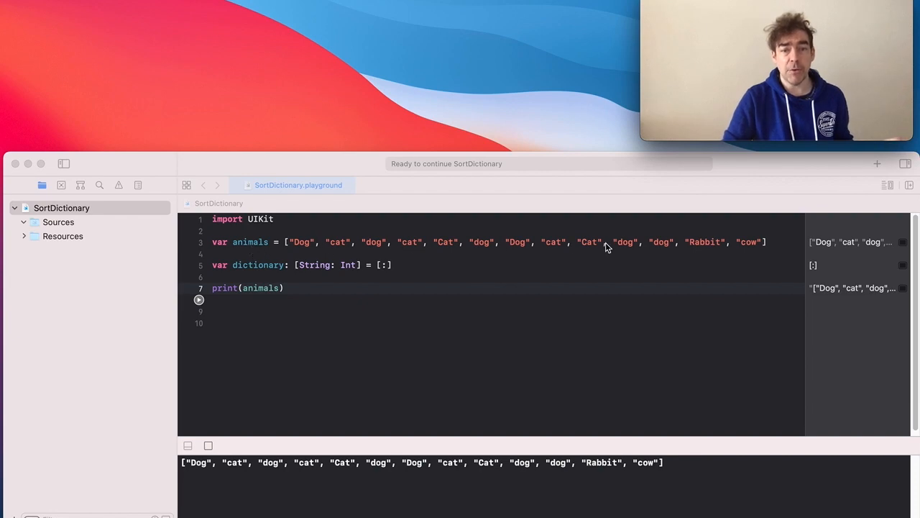
mouse_move(483, 247)
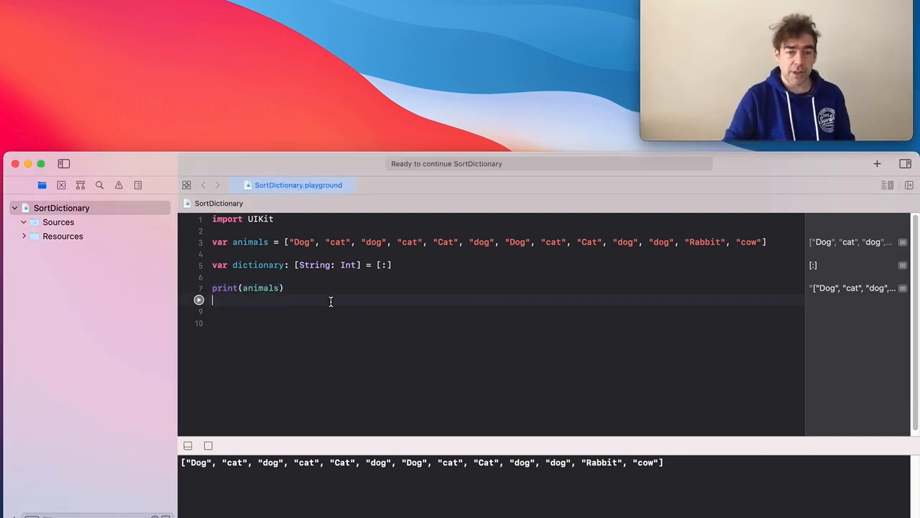
Write a for-in loop iterating over the animals array
text(for)
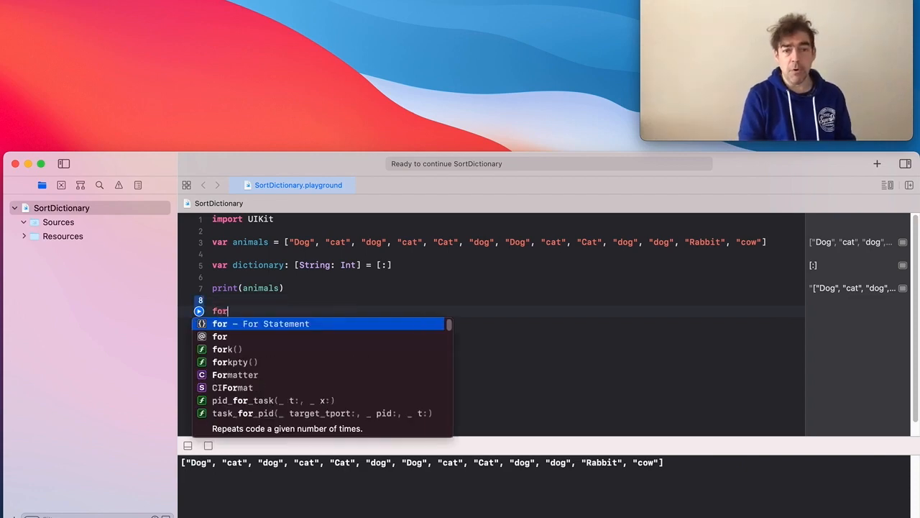
text(animal)
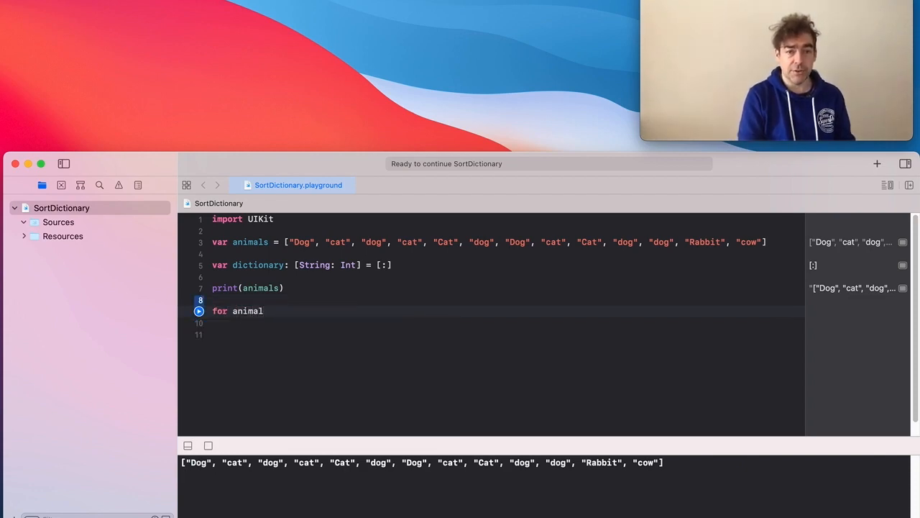
text(anima)
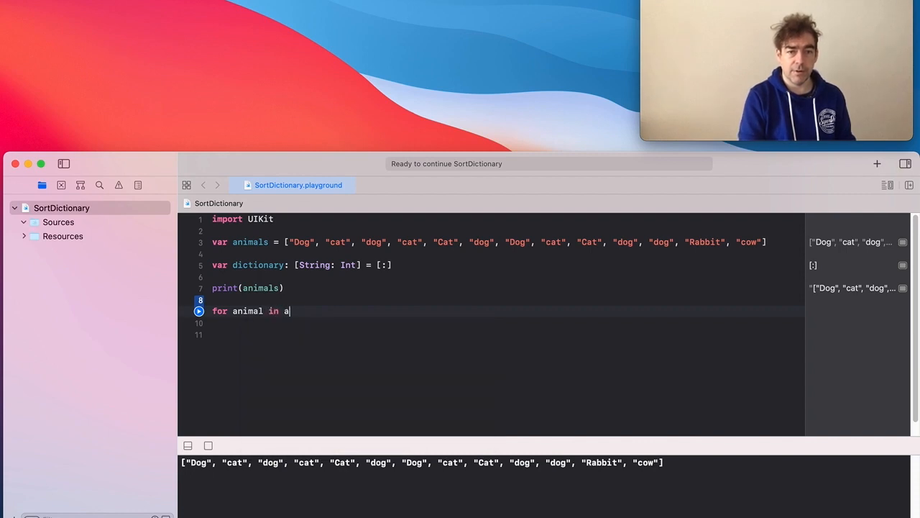
text(nimals {)
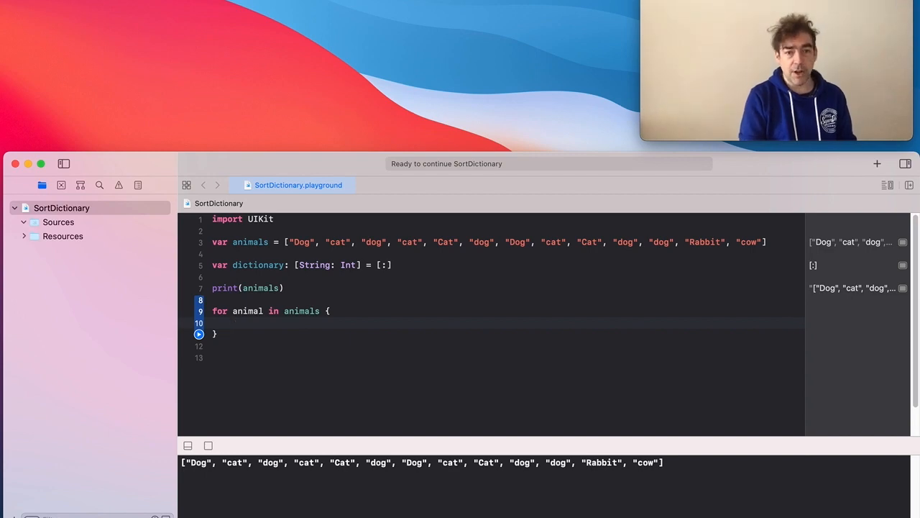
Inside the loop, increment dictionary[animal, default: 0] by 1
text(dictionary[)
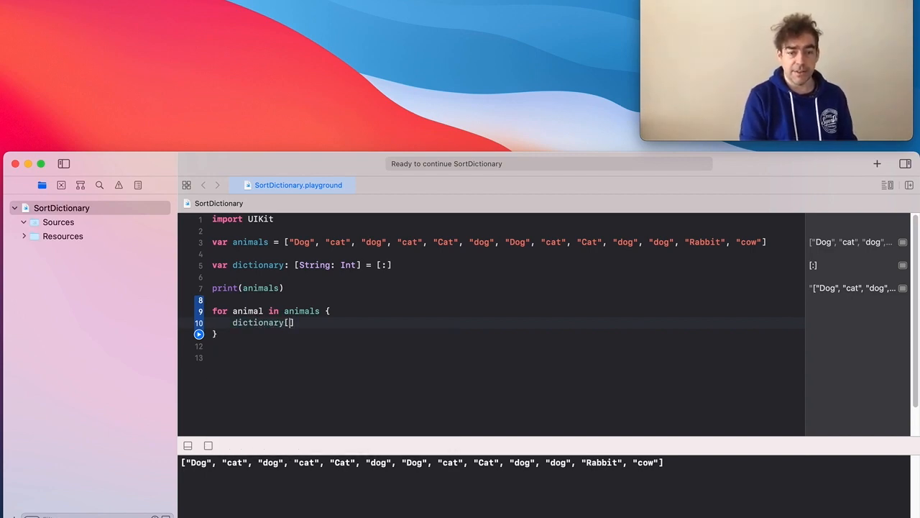
text(animal,)
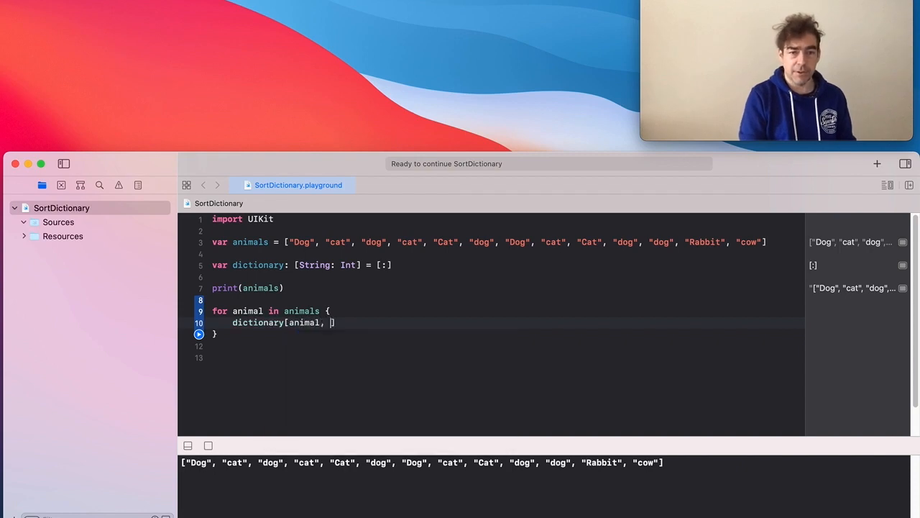
text(defu)
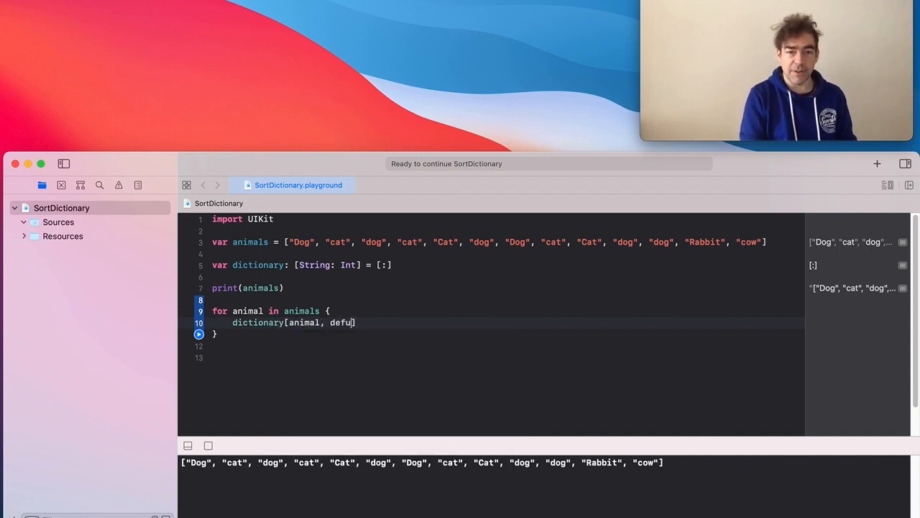
text(ault: 0)
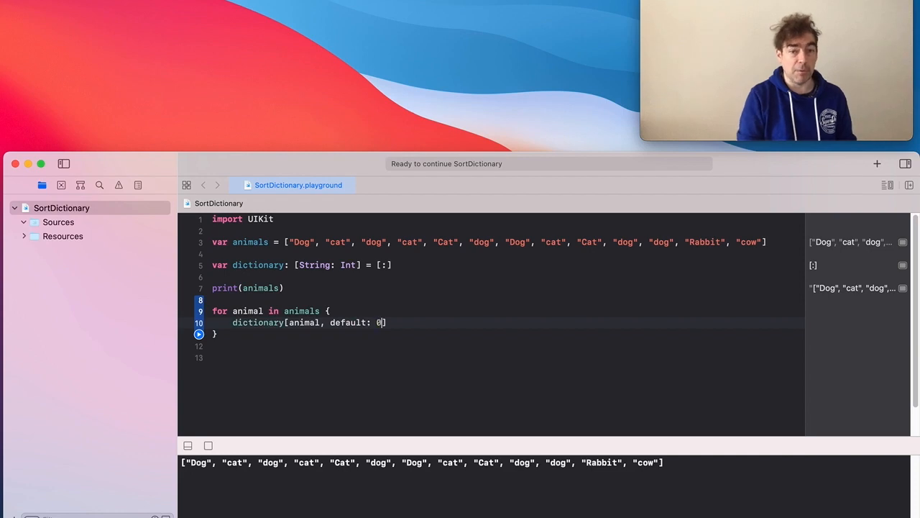
text(+= 1)
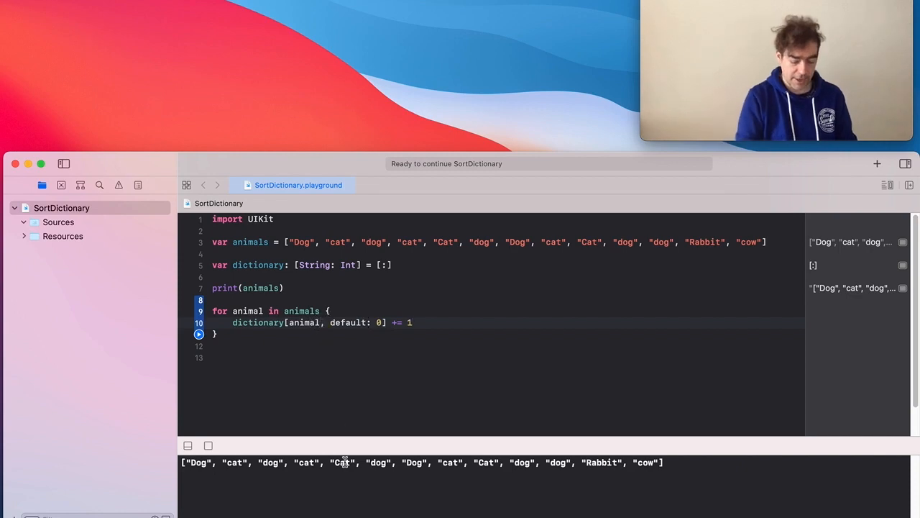
Key the count by animal.lowercased(), run, and add print(dictionary) after the loop
text(.lowercased())
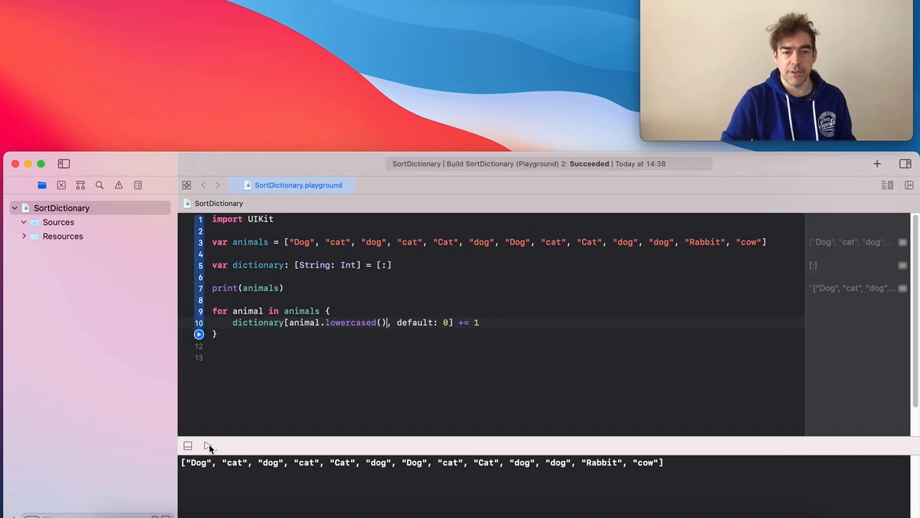
click(198, 345)
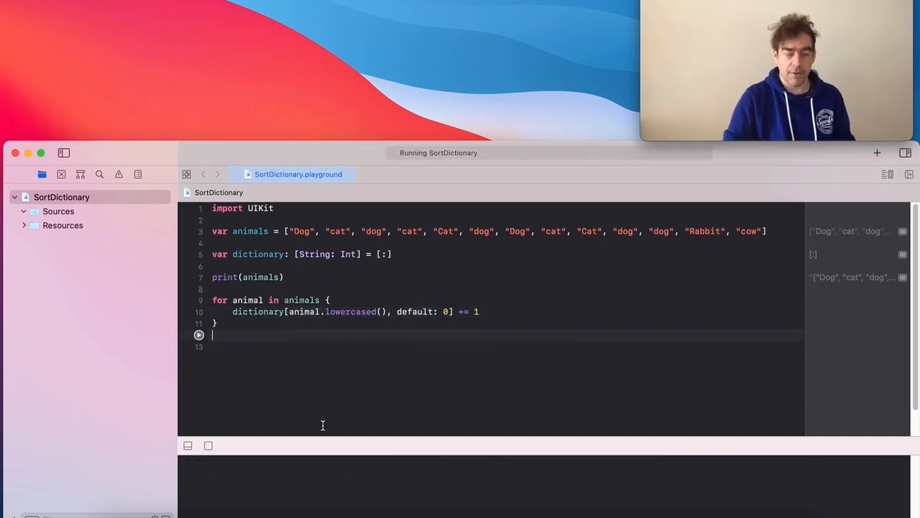
text(print(dictionary)
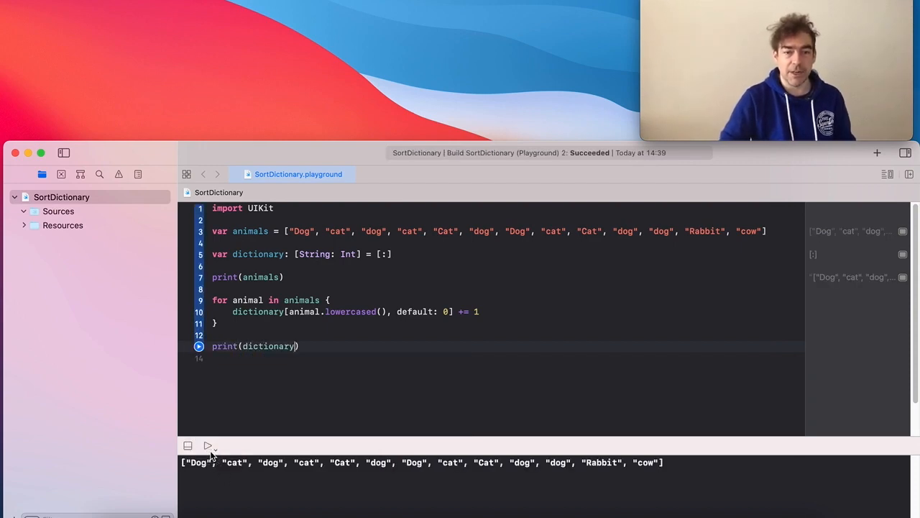
Run the playground to print the counts: cat 5, dog 6, cow 1, rabbit 1
click(207, 446)
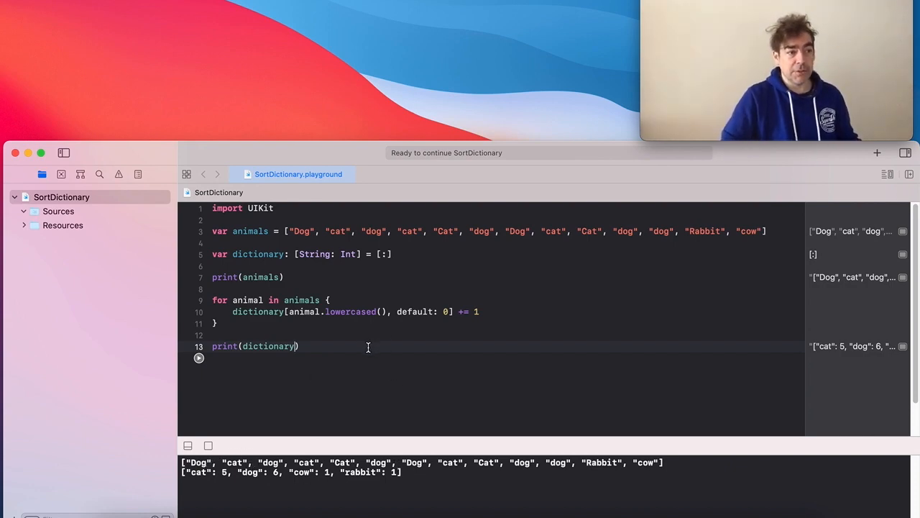
Print dictionary.sorted(by: { $0.value > $1.value }) and run to see dog 6, cat 5, cow 1, rabbit 1
text(.sorted(by: { $0)
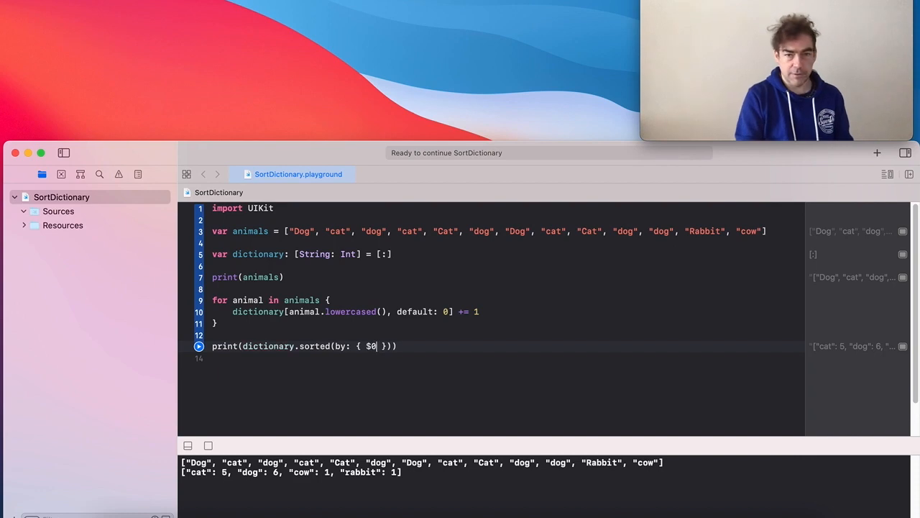
text(.)
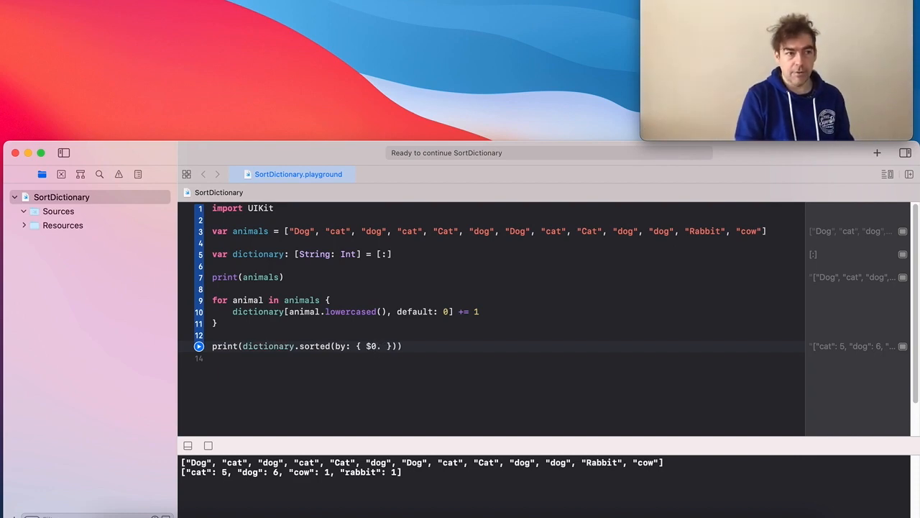
text(.value <)
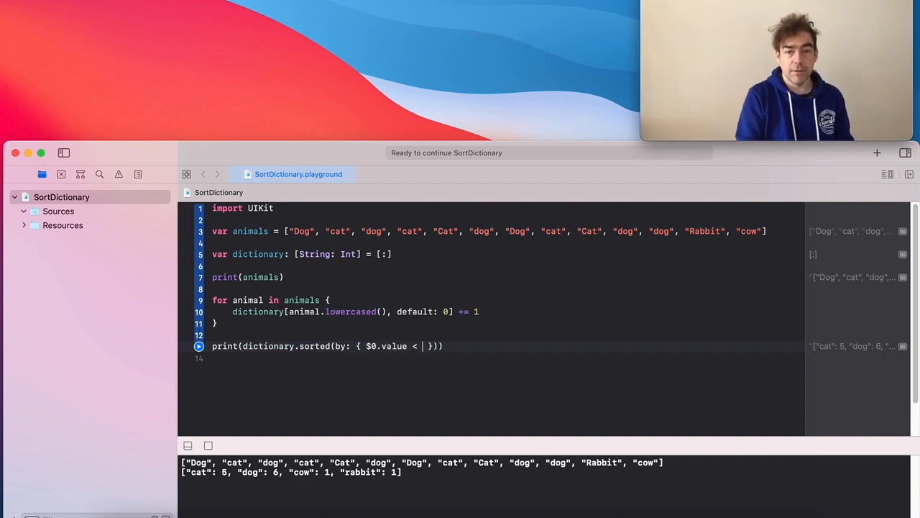
text(>)
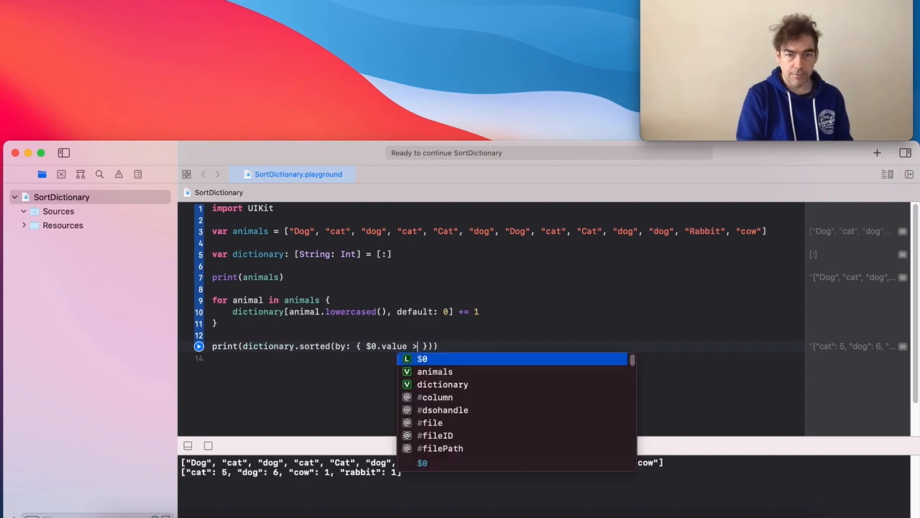
text($1.value)
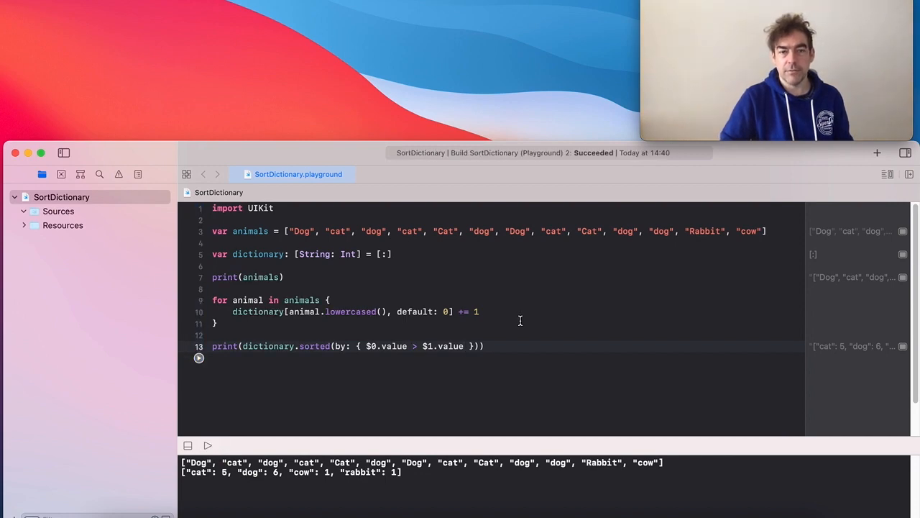
click(198, 357)
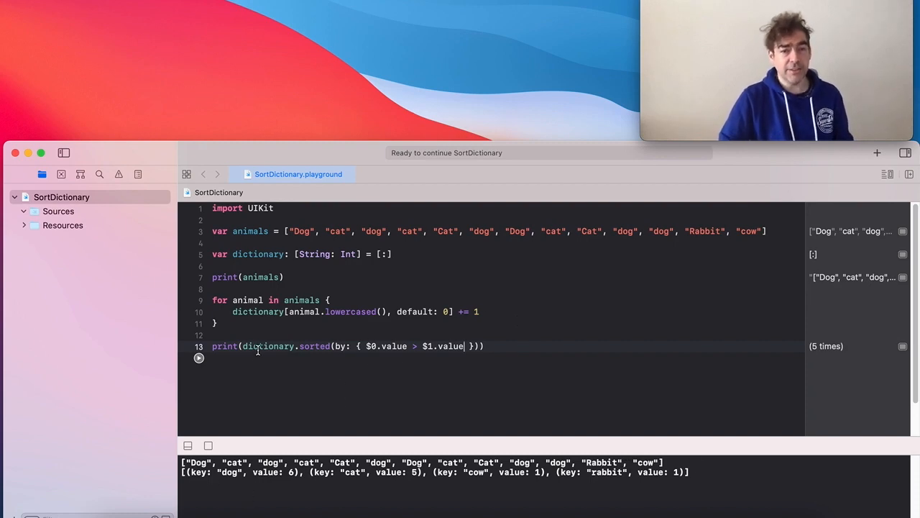
Replace the print with let elements = the sorted result and inspect its inferred array type
double_click(225, 345)
text(let elements = )
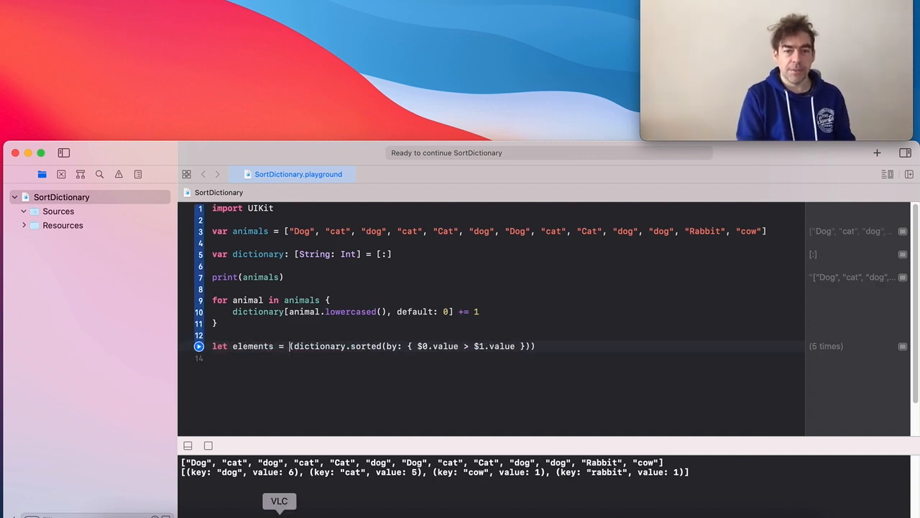
double_click(253, 345)
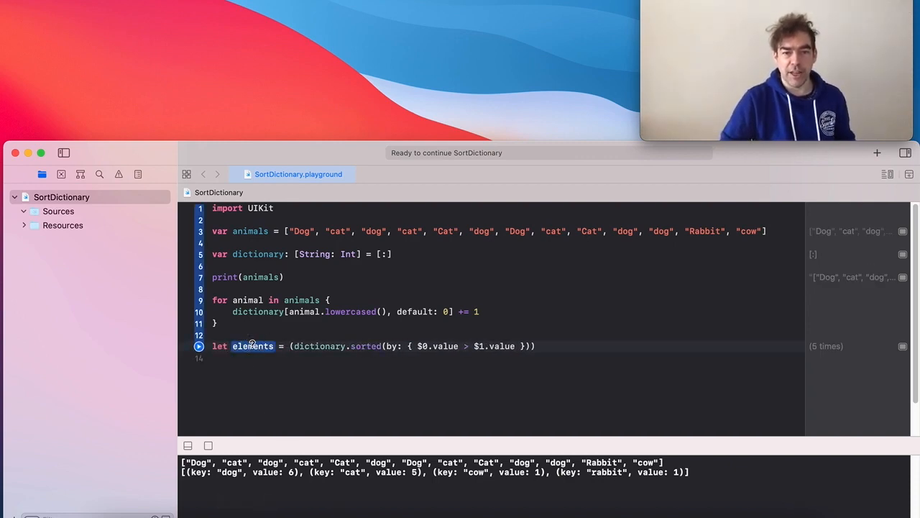
click(253, 346)
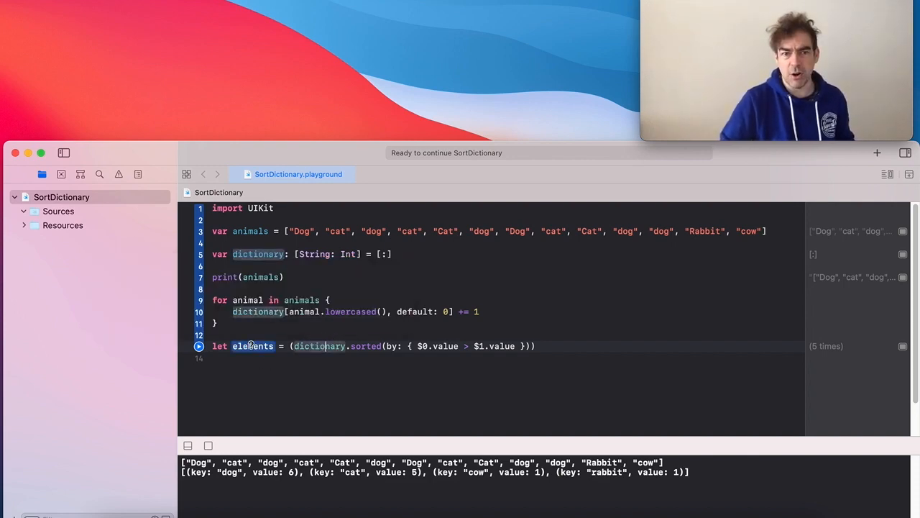
click(254, 345)
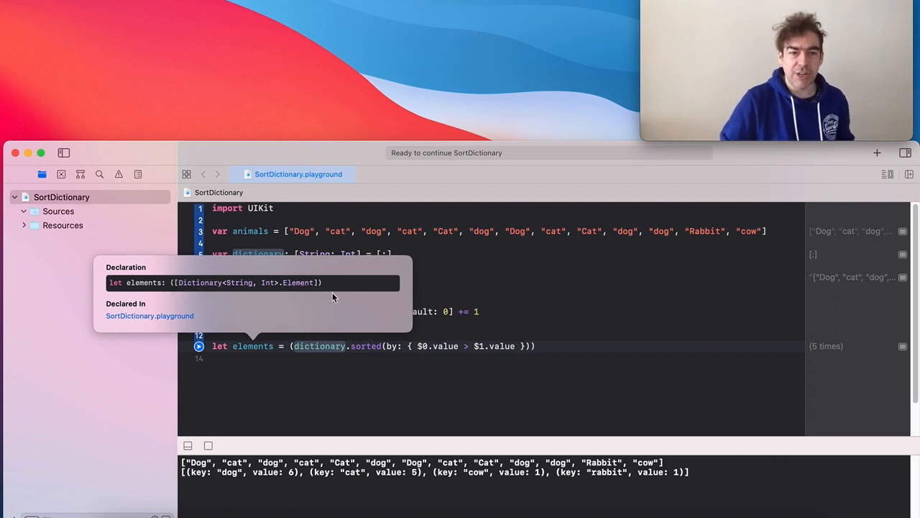
click(535, 345)
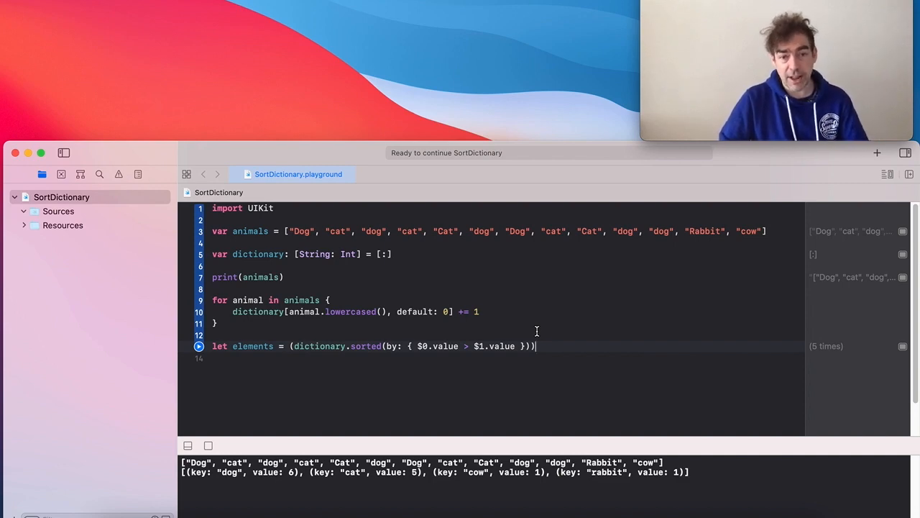
mouse_move(328, 344)
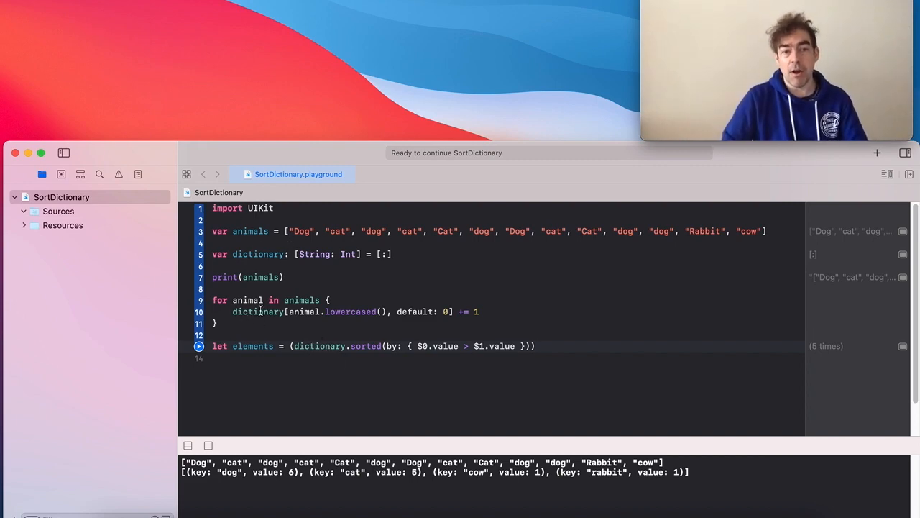
double_click(257, 310)
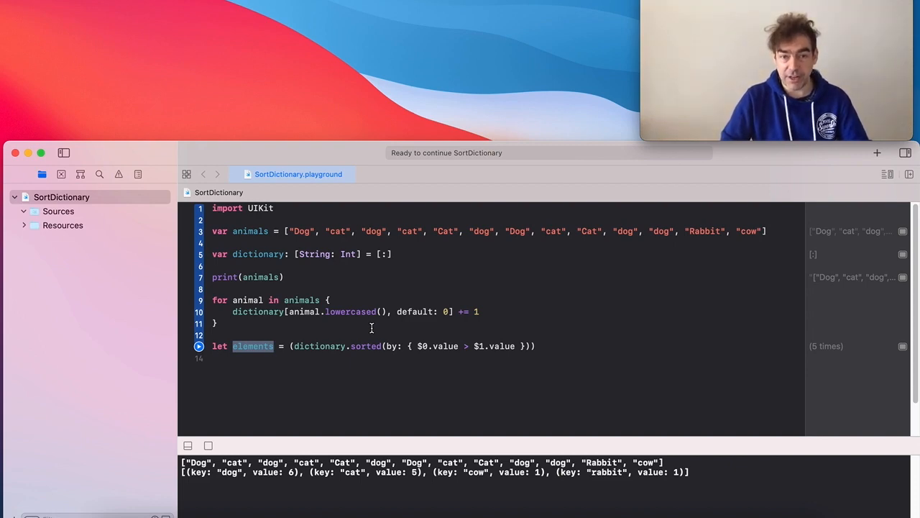
mouse_move(273, 334)
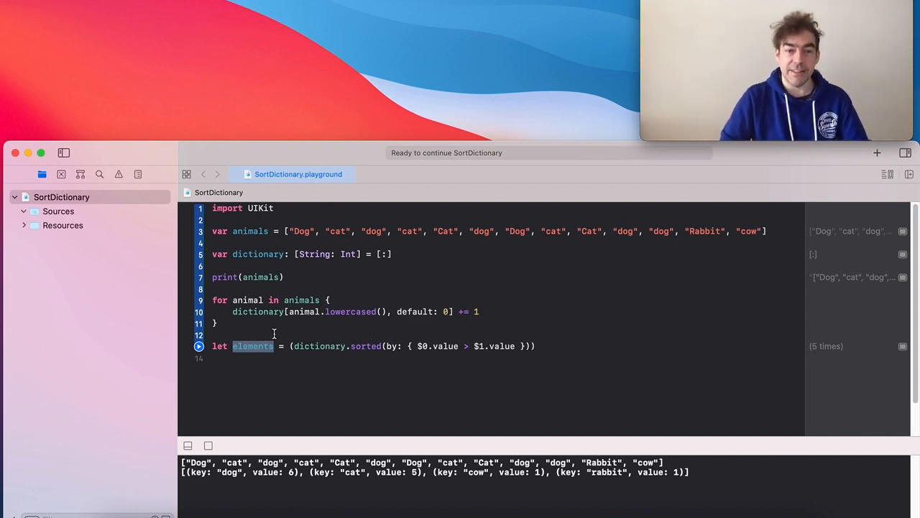